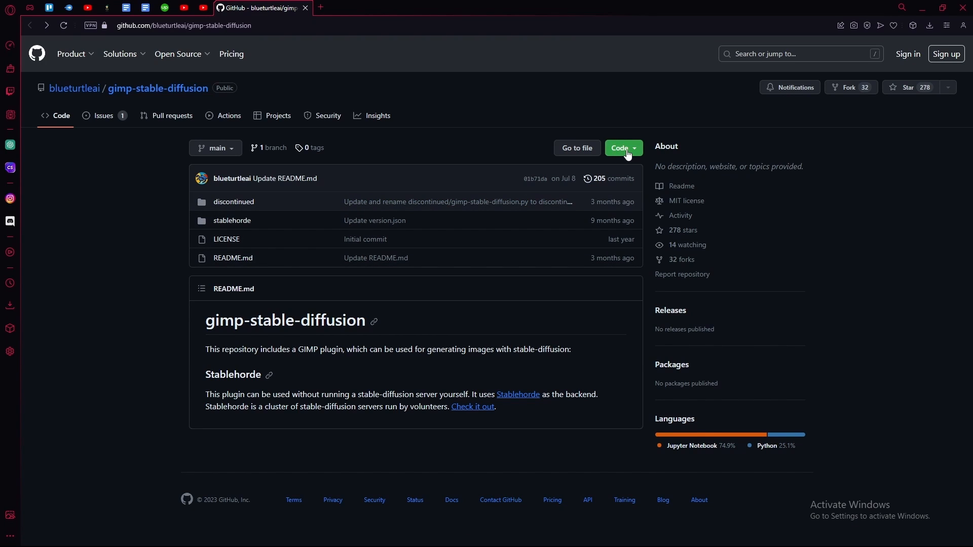
mouse_move(611, 164)
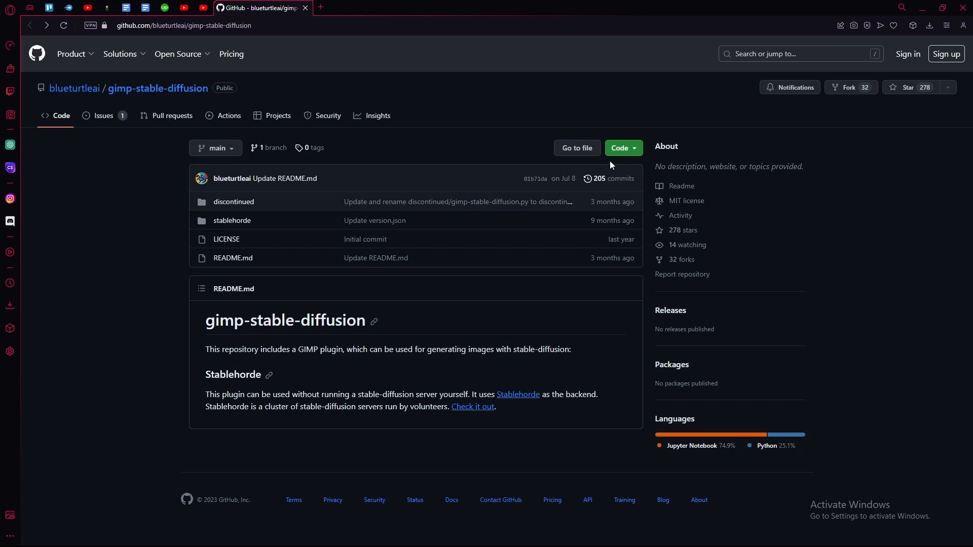
- Download the gimp-stable-diffusion repository code as a ZIP from the Code menu
click(622, 147)
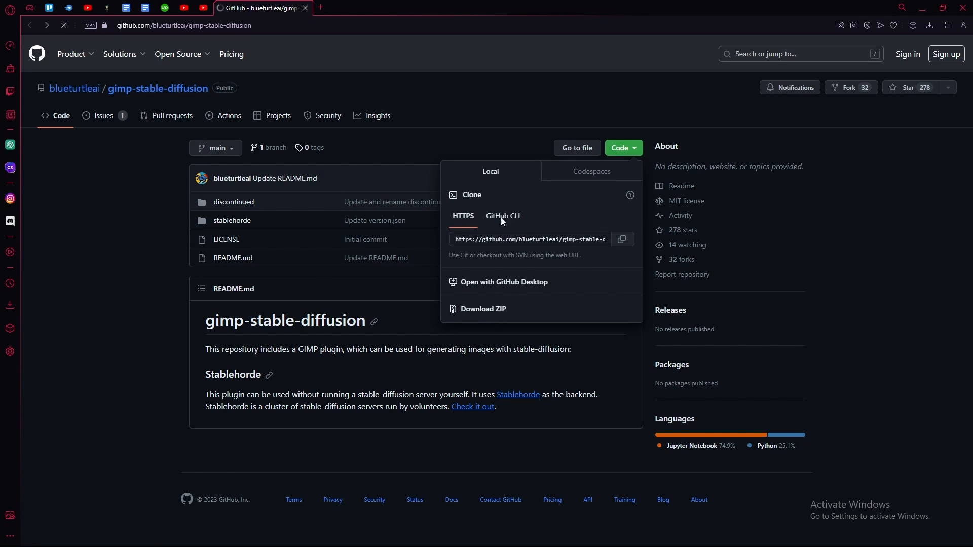
click(482, 309)
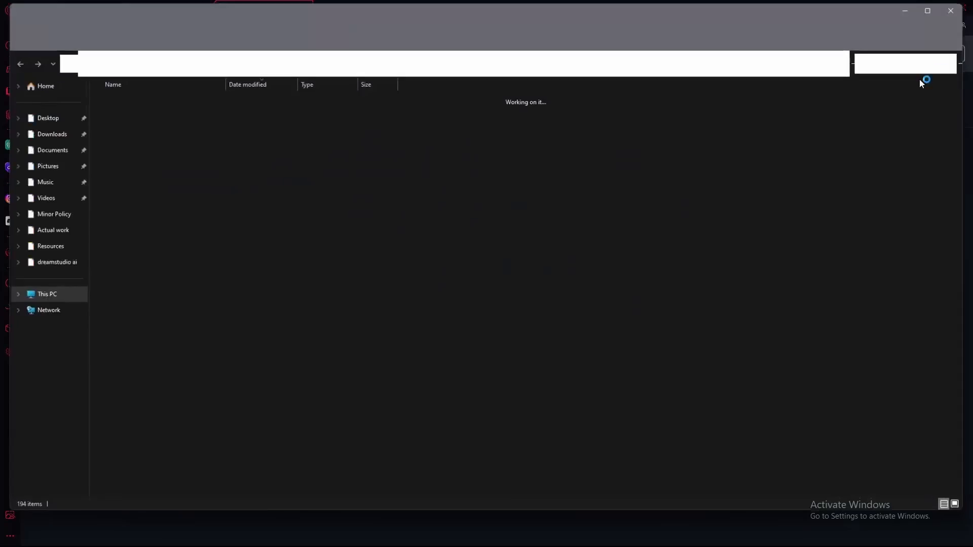
- Extract the plugin ZIP and open gimp-stable-diffusion-main, then its stablehorde folder
right_click(124, 113)
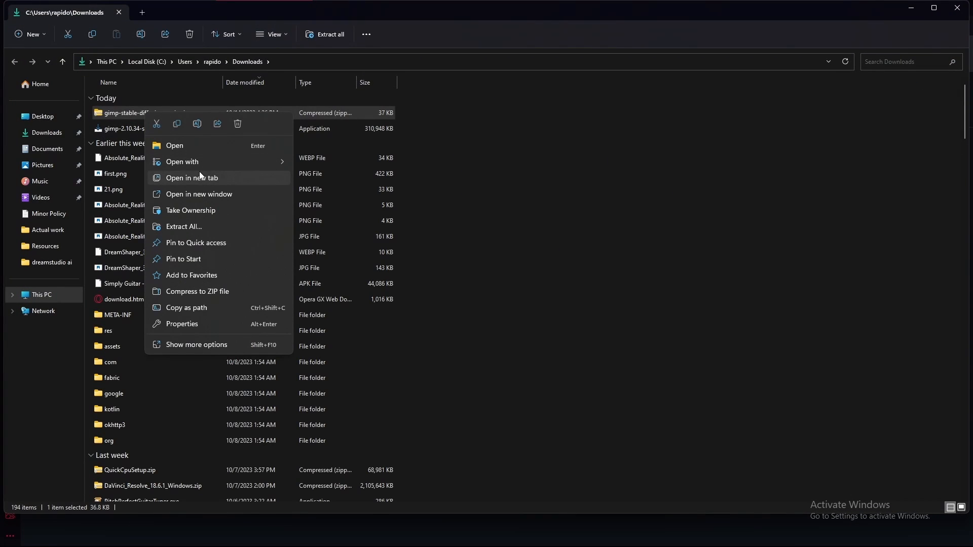
click(183, 227)
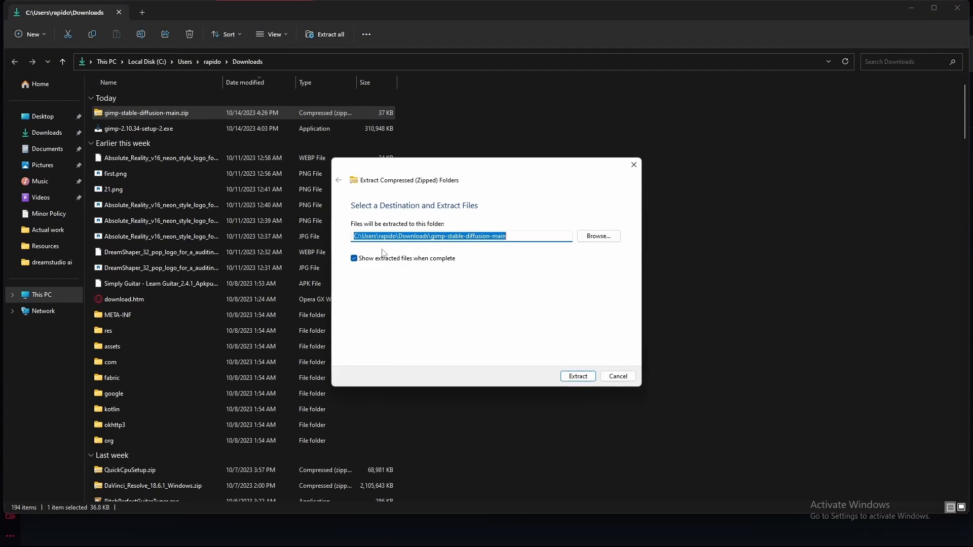
click(577, 376)
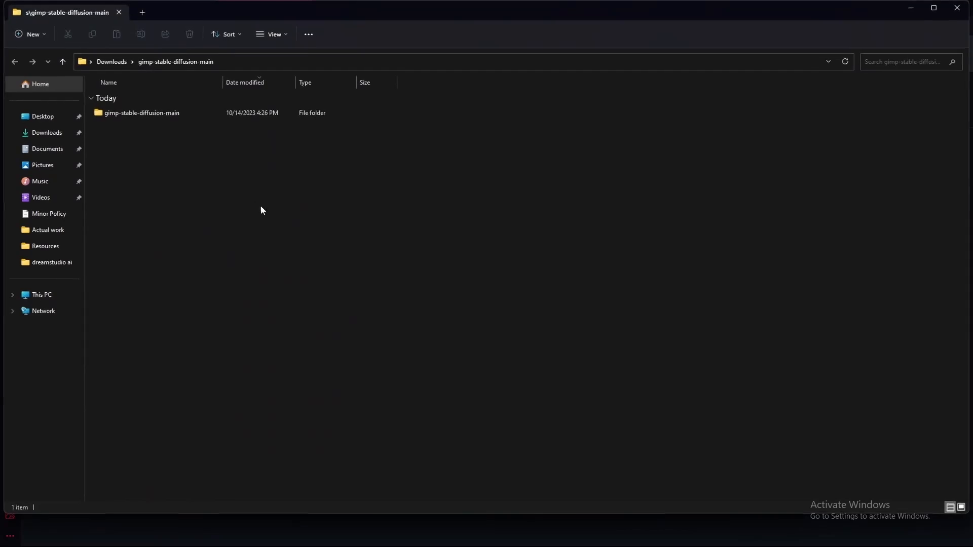
double_click(141, 113)
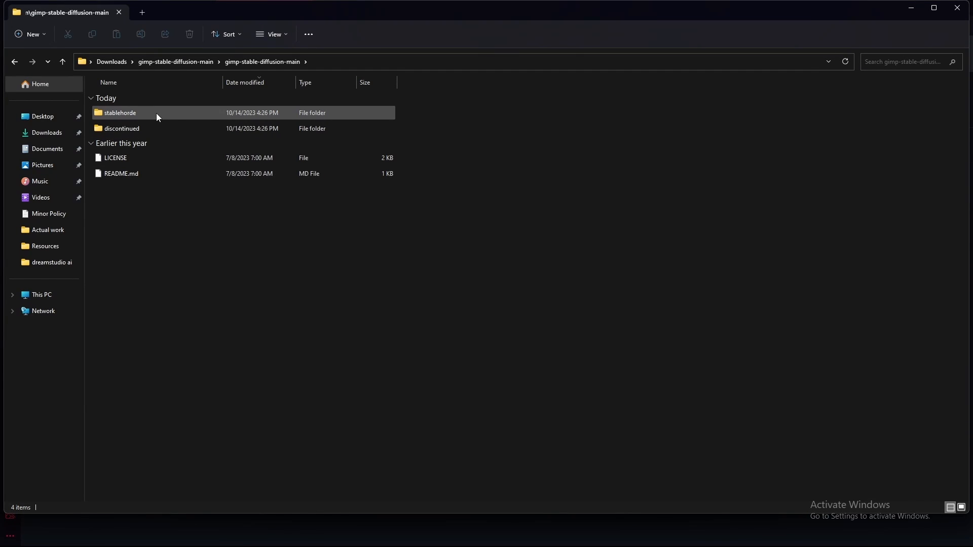
double_click(119, 112)
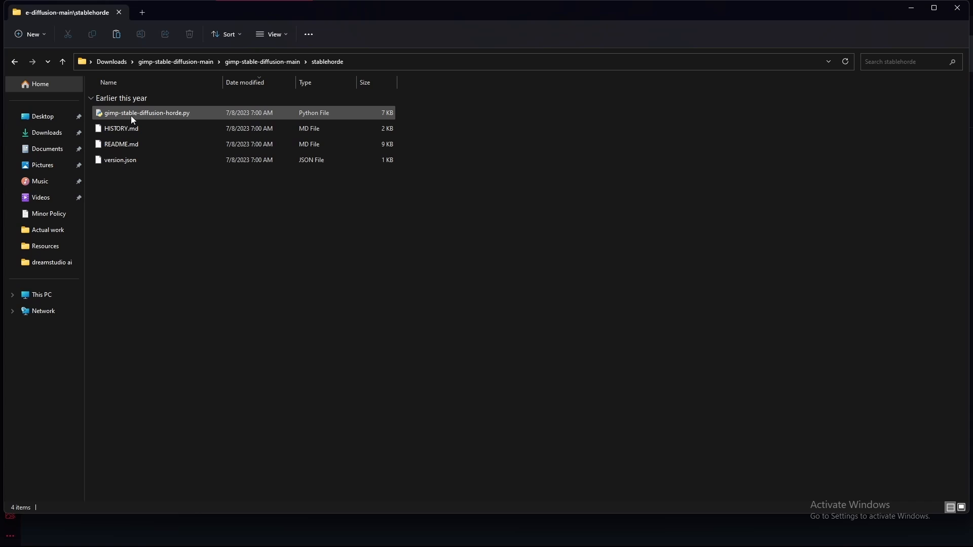
- Show the context menu for gimp-stable-diffusion-horde.py
right_click(146, 112)
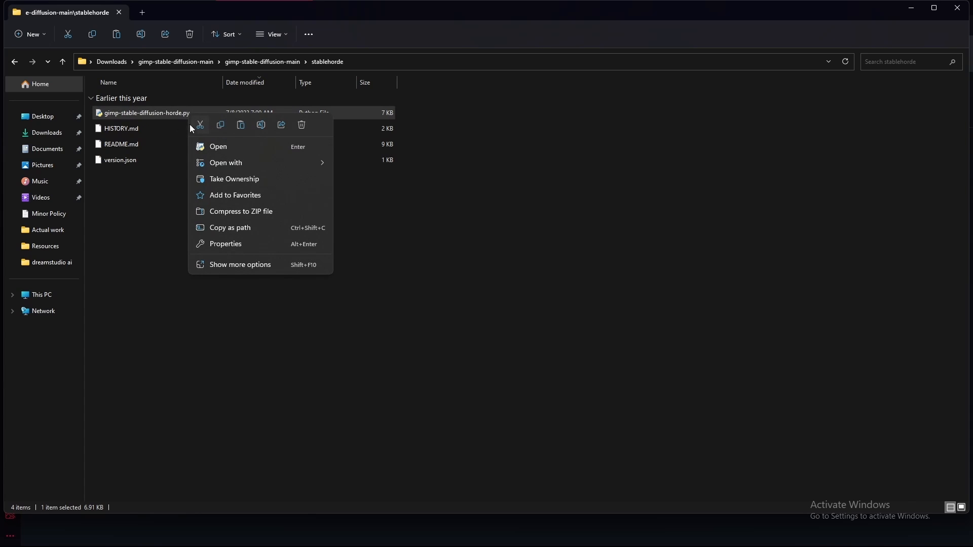
mouse_move(200, 125)
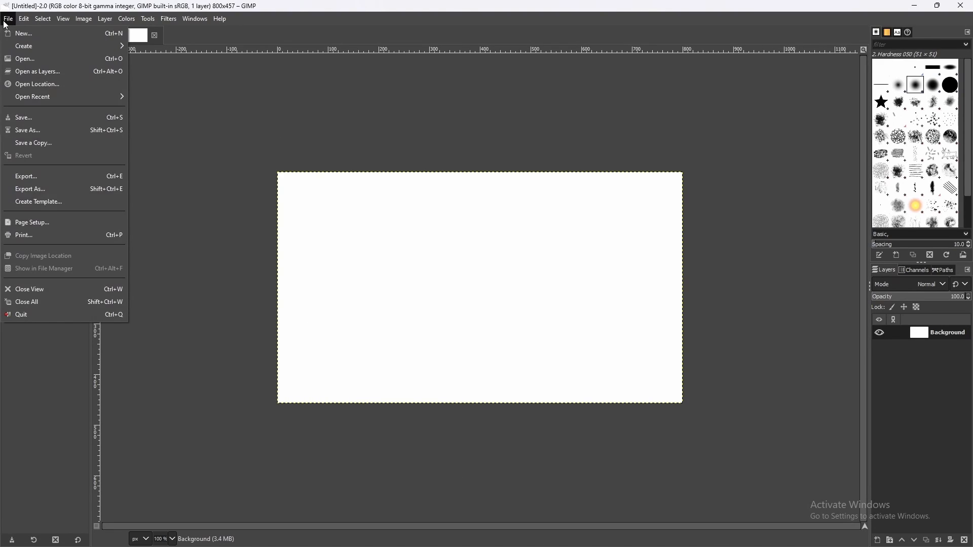
- Open GIMP Preferences from the Edit menu
click(22, 19)
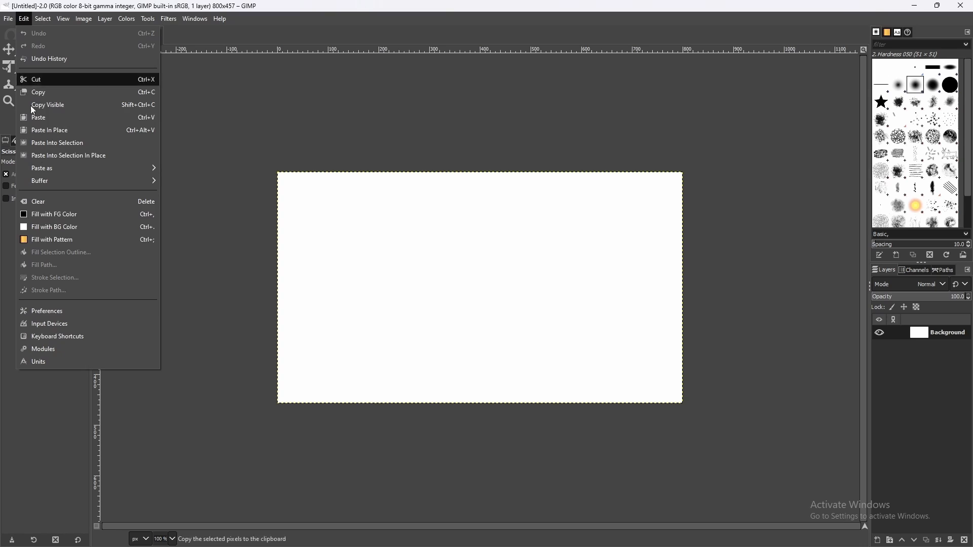
click(46, 311)
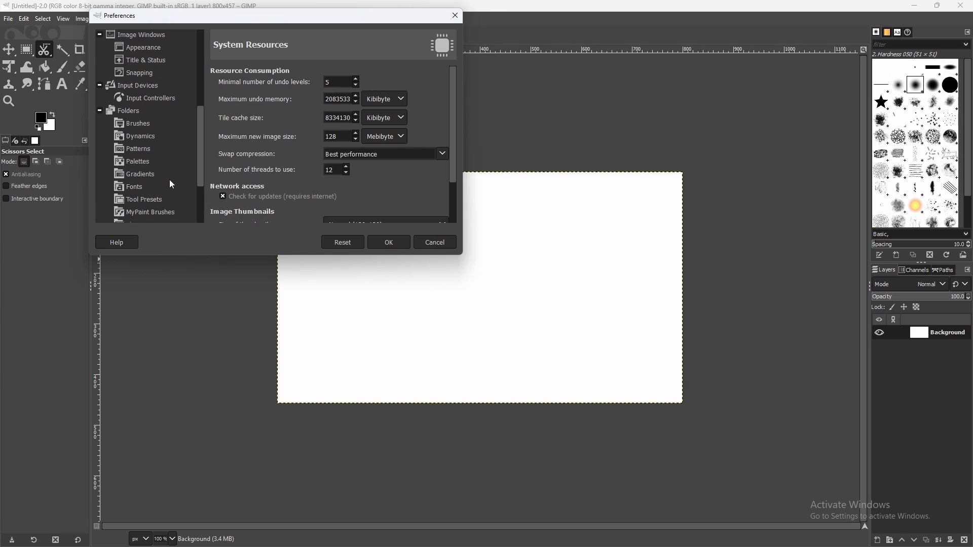
- View the Plug-ins folder paths under Folders, then close Preferences
scroll(down, 3)
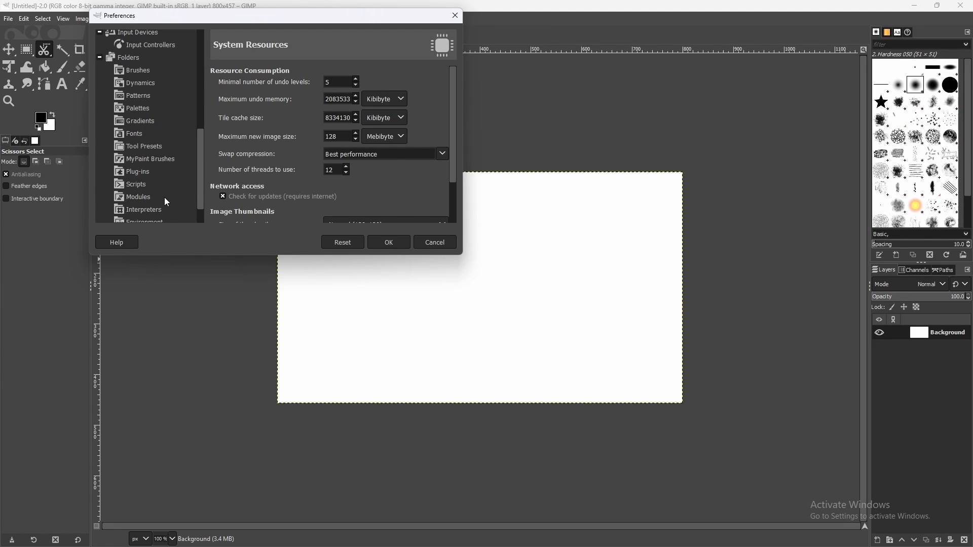
click(138, 172)
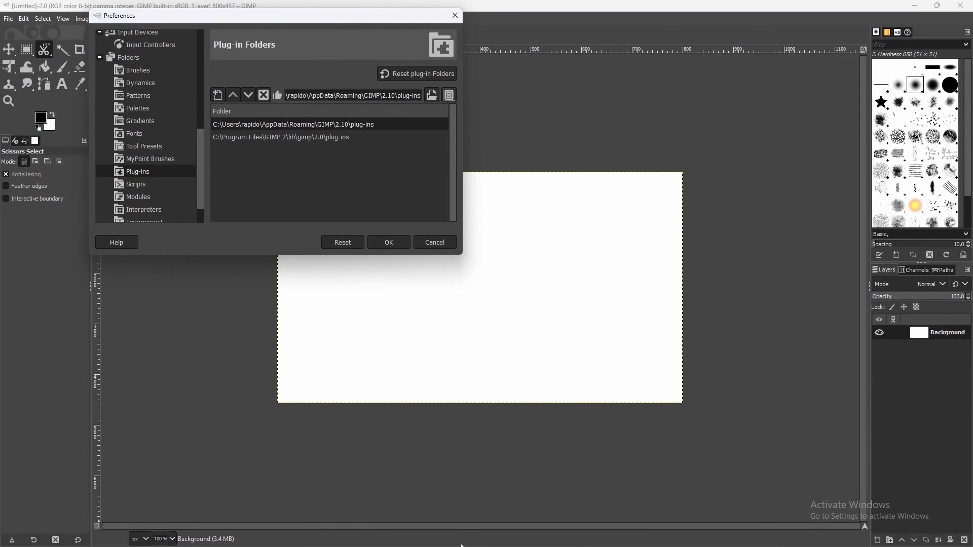
click(434, 242)
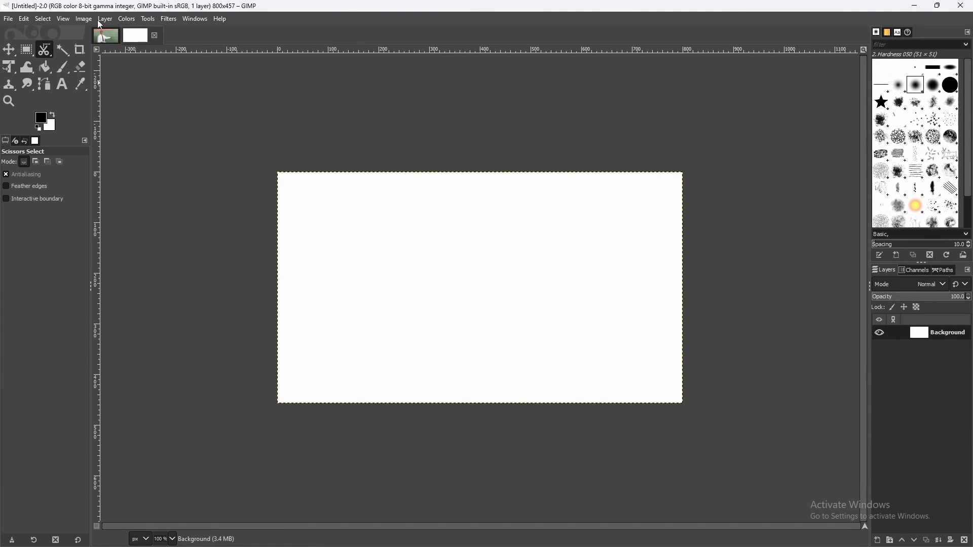
mouse_move(373, 150)
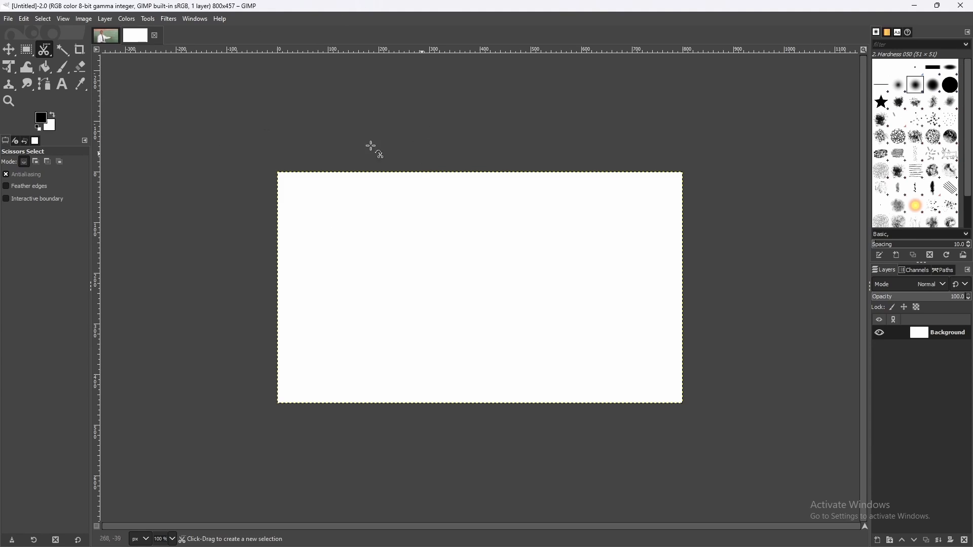
- Choose New from GIMP's File menu to start a new image
click(23, 18)
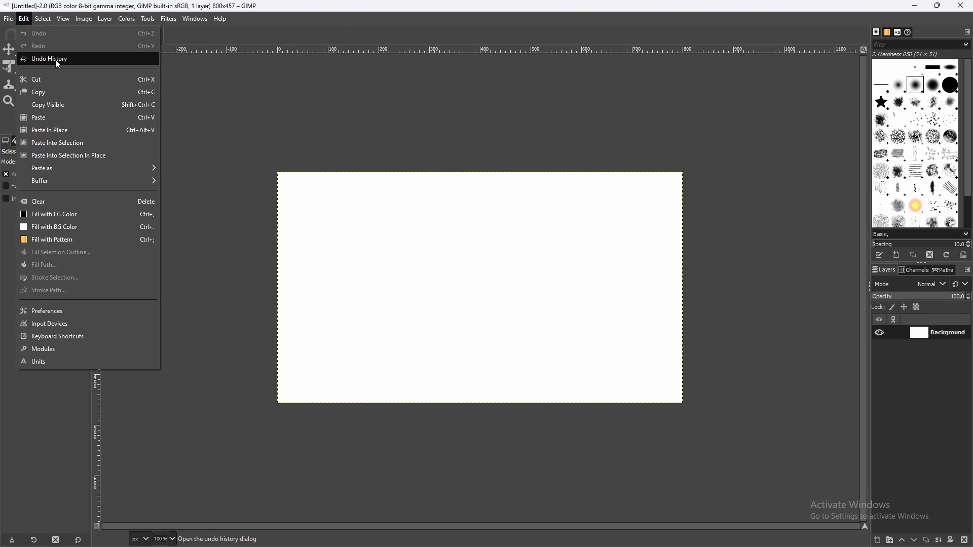
click(8, 18)
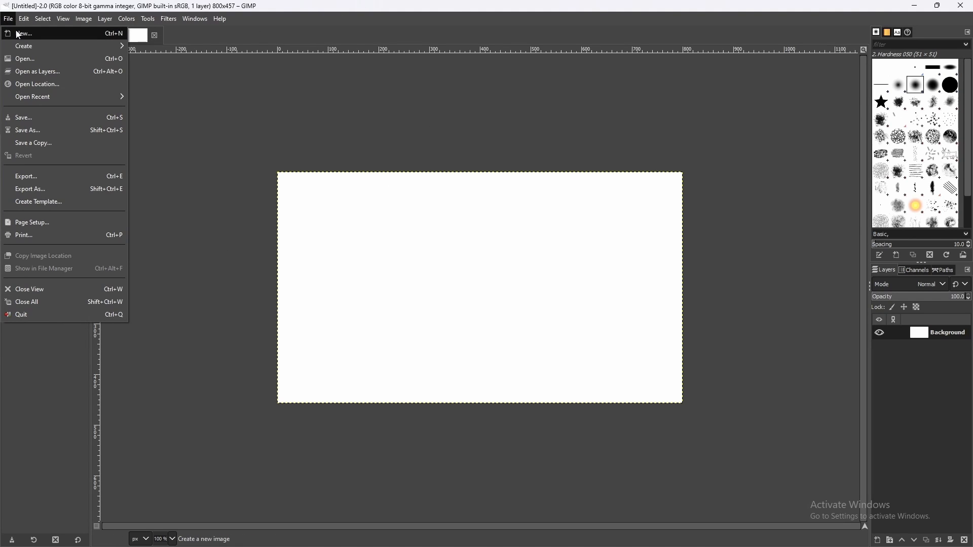
click(24, 33)
text(5)
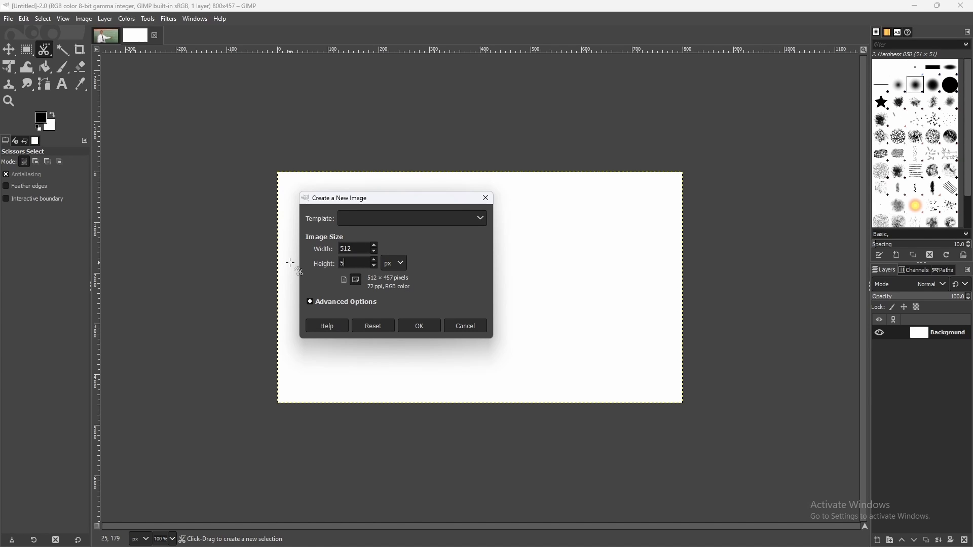
- Confirm a 512 × 512 px blank image with OK
click(418, 326)
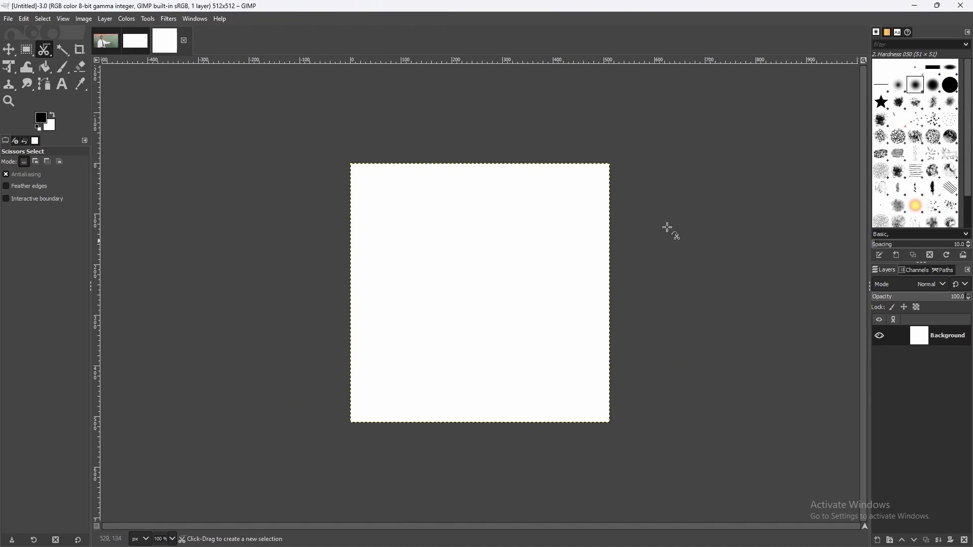